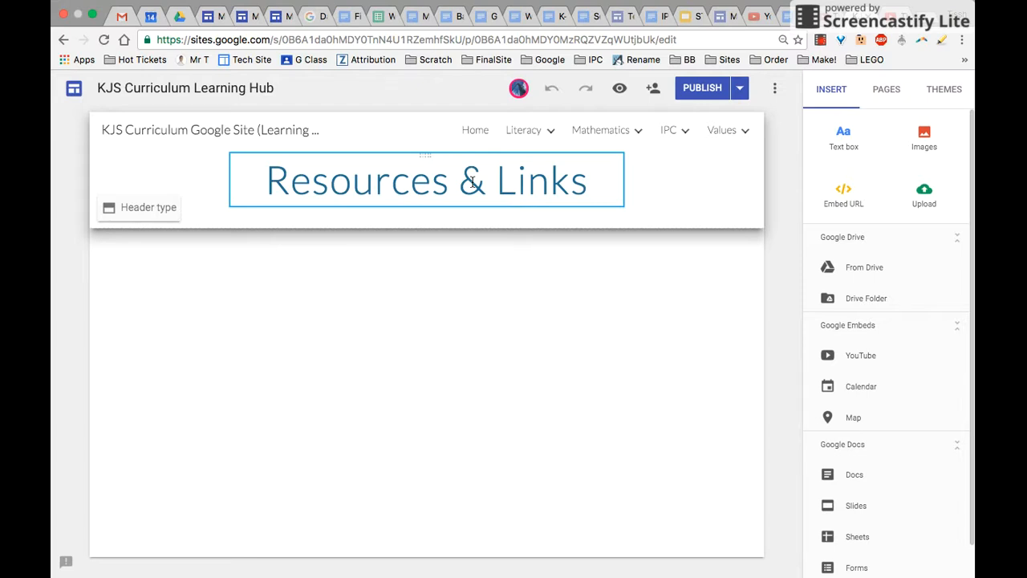
# Insert a Resources text box with a numbered list and shrink it to the left half
pyautogui.click(600, 130)
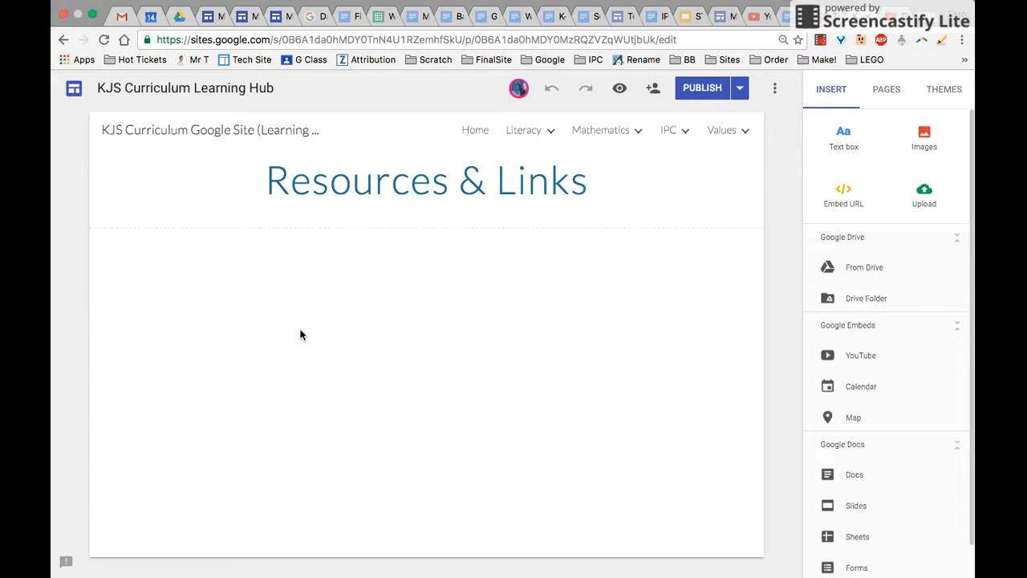
pyautogui.click(302, 335)
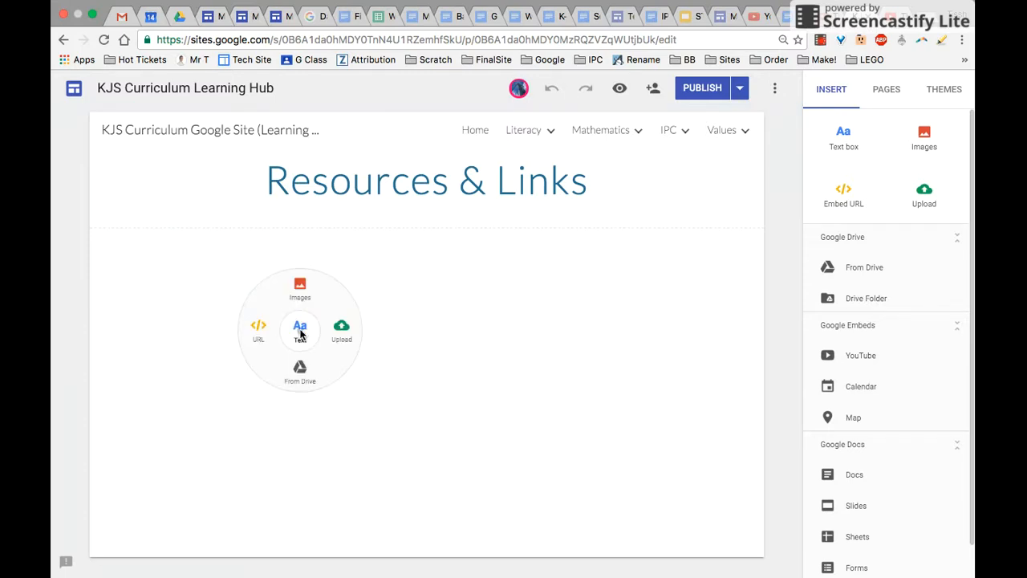
pyautogui.click(300, 329)
pyautogui.write('Resources')
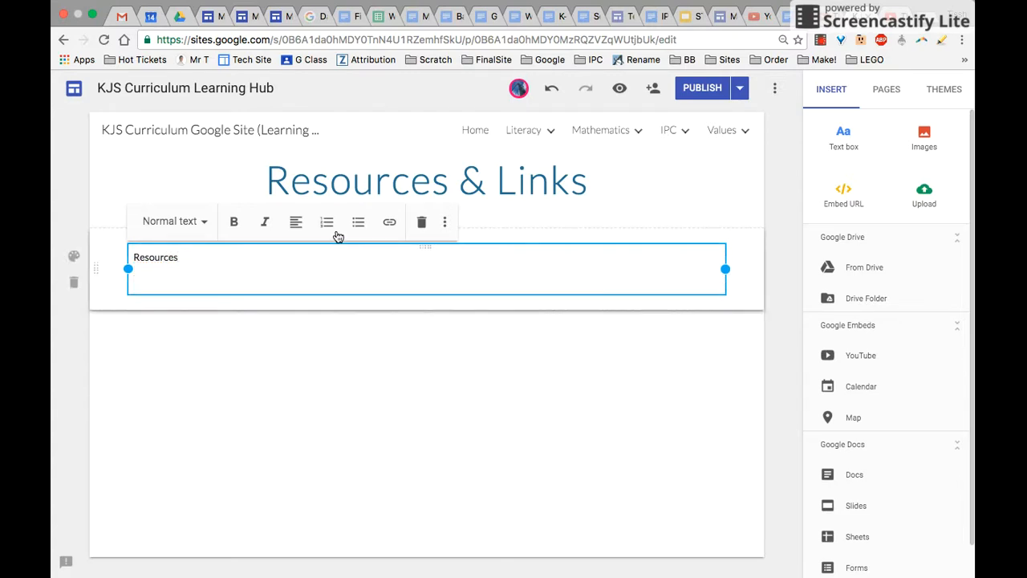
pyautogui.click(326, 223)
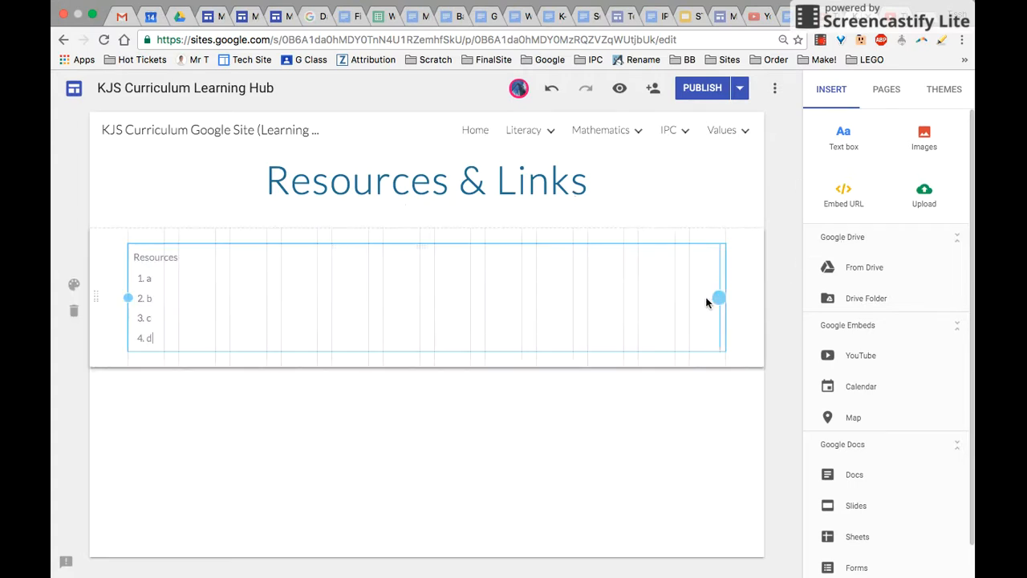
pyautogui.moveTo(717, 298); pyautogui.dragTo(418, 297)
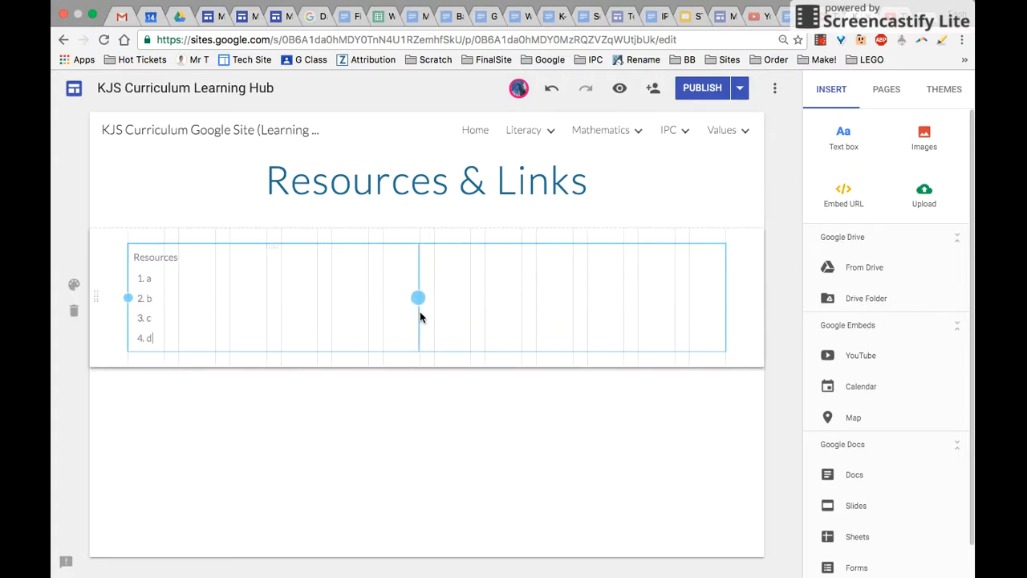
# Insert an empty second text box in the right half beside the Resources list
pyautogui.click(208, 294)
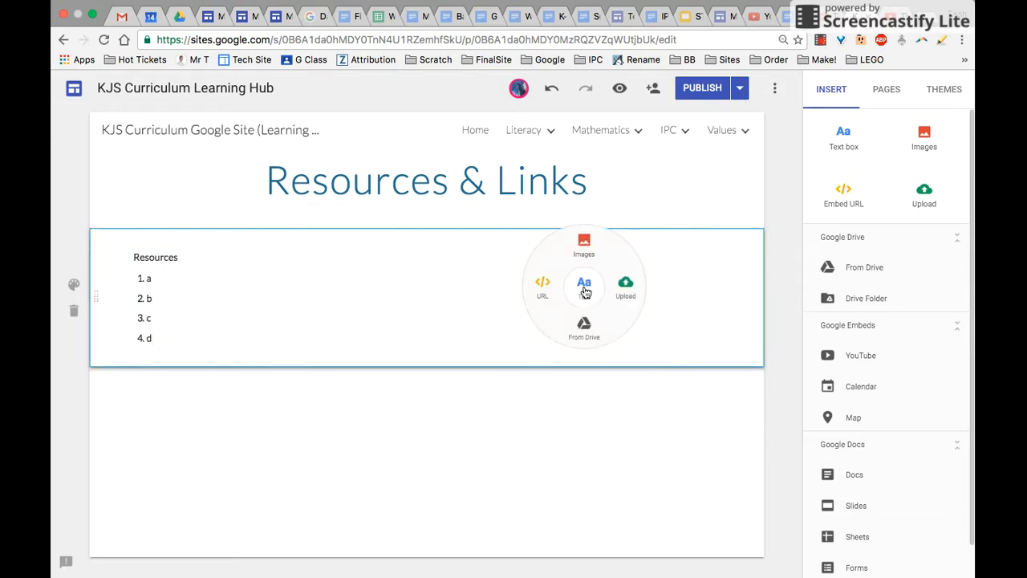
pyautogui.click(584, 286)
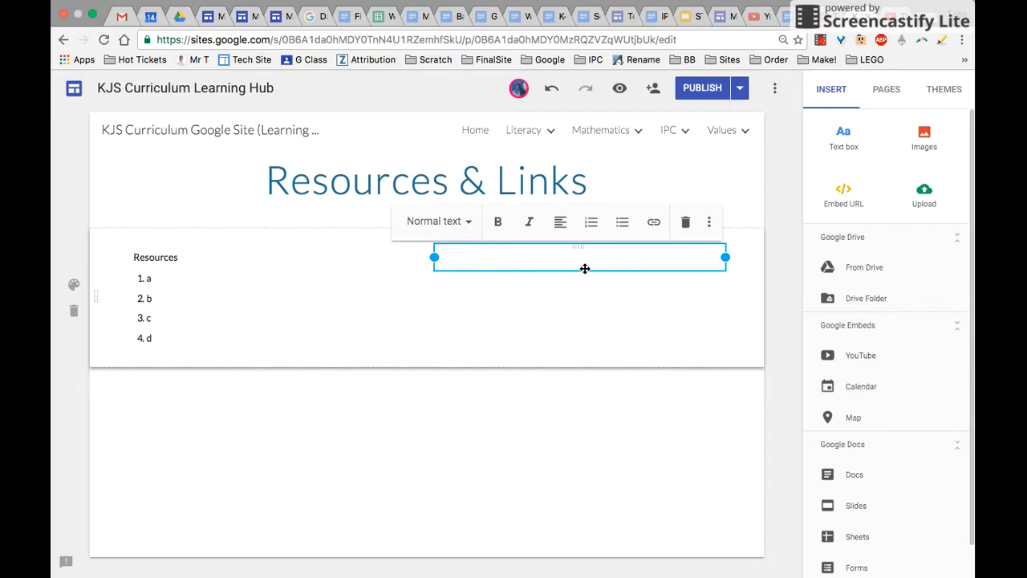
pyautogui.write('Links')
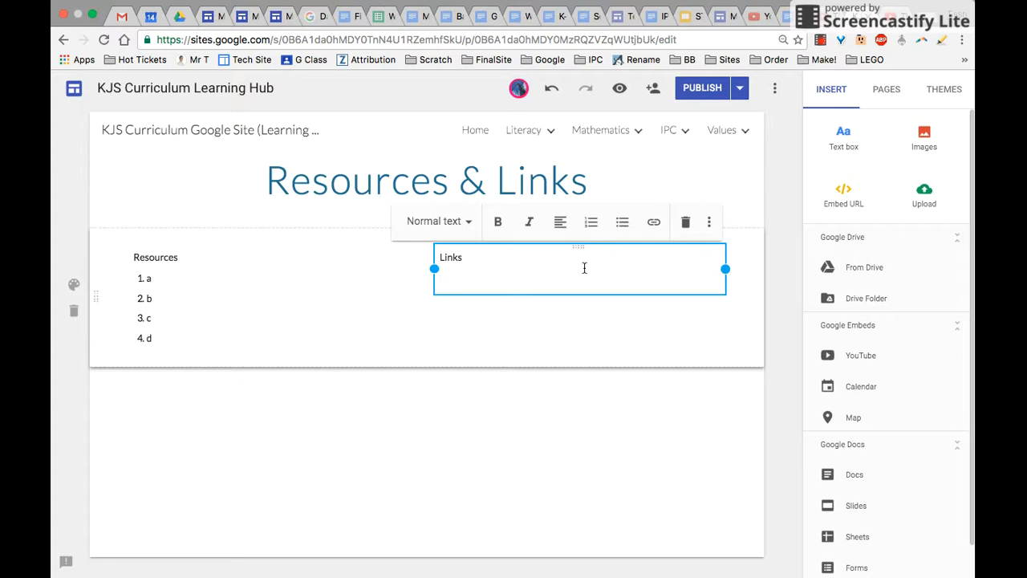
pyautogui.write('giveitaway.net')
pyautogui.write('www')
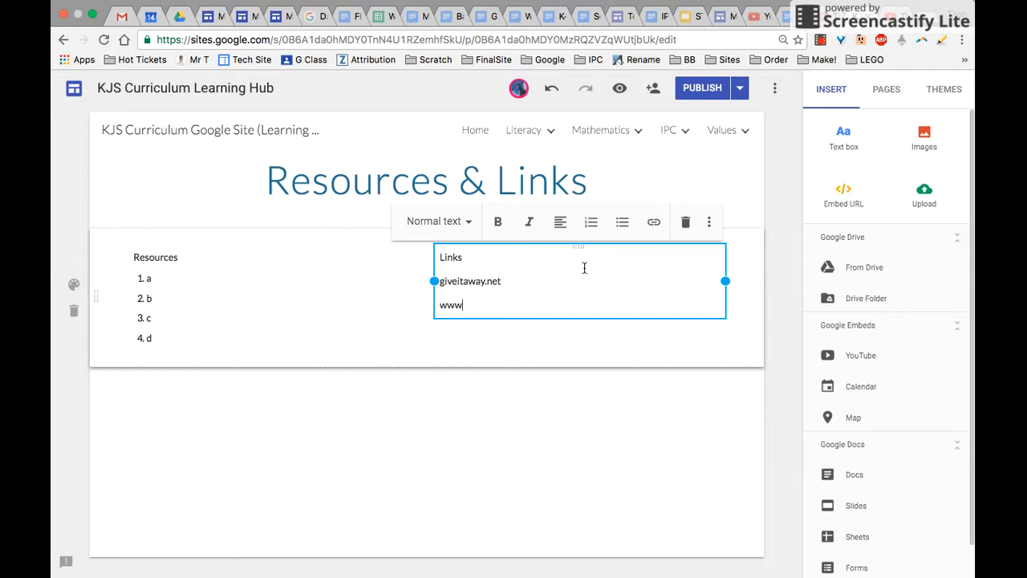
pyautogui.write('.blahbahblah')
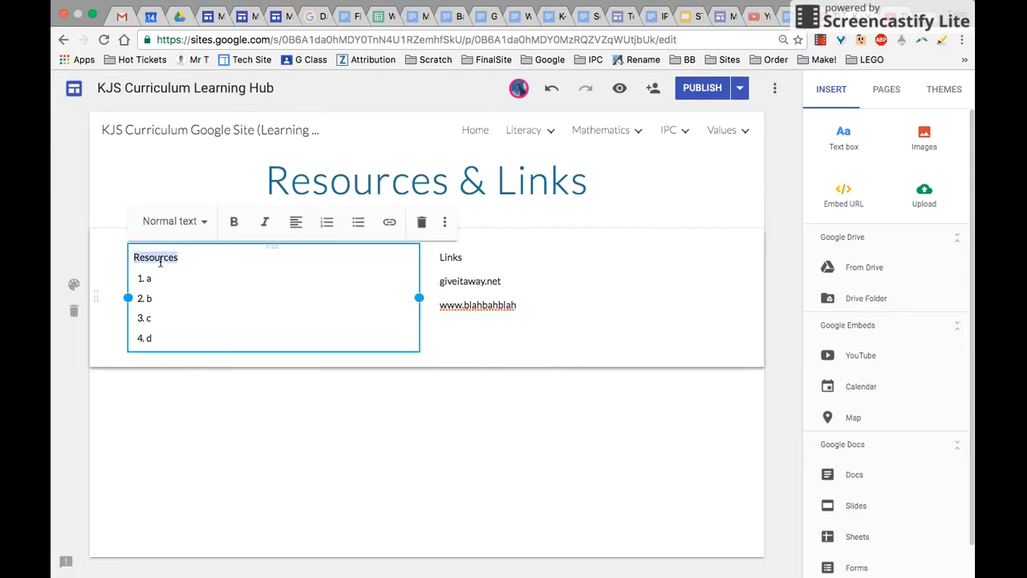
# Apply the Title text style to both the Resources and Links headings
pyautogui.click(171, 222)
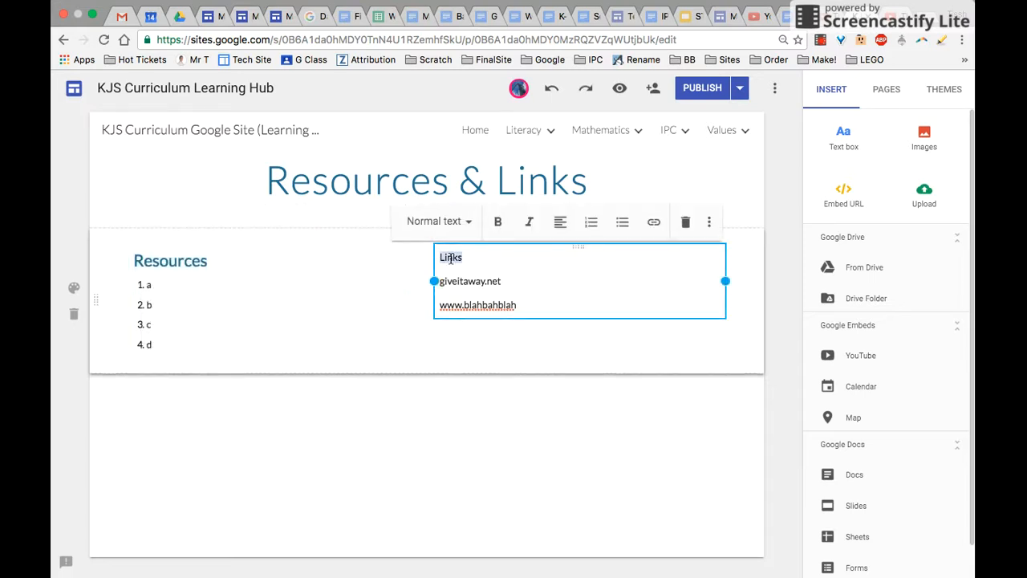
pyautogui.click(435, 220)
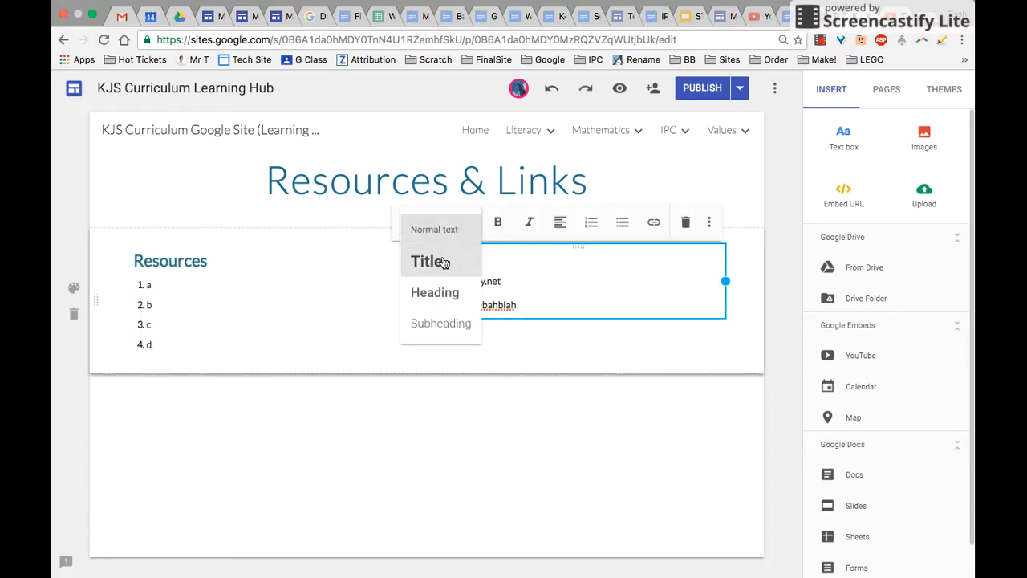
pyautogui.click(423, 261)
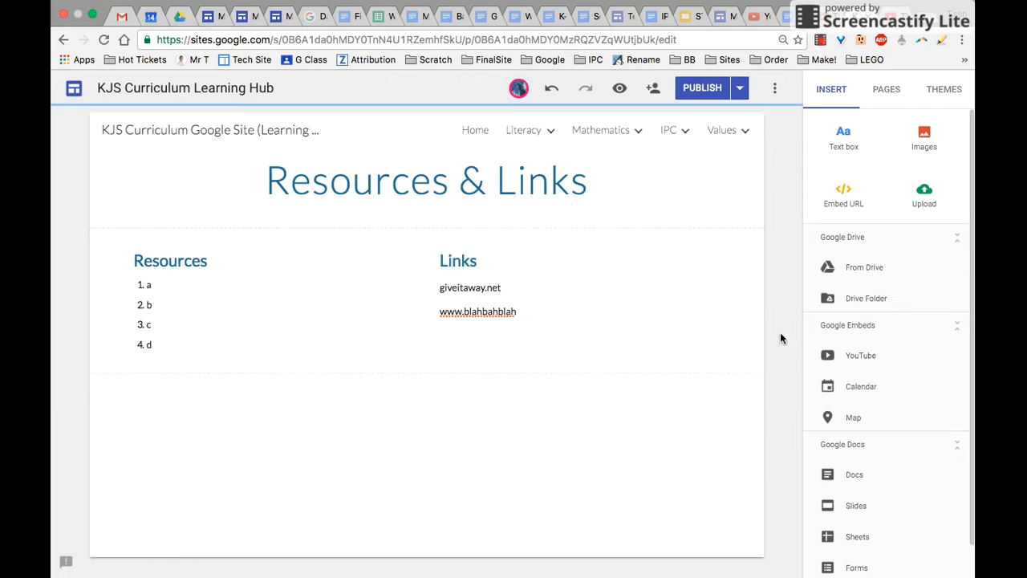
pyautogui.moveTo(683, 456)
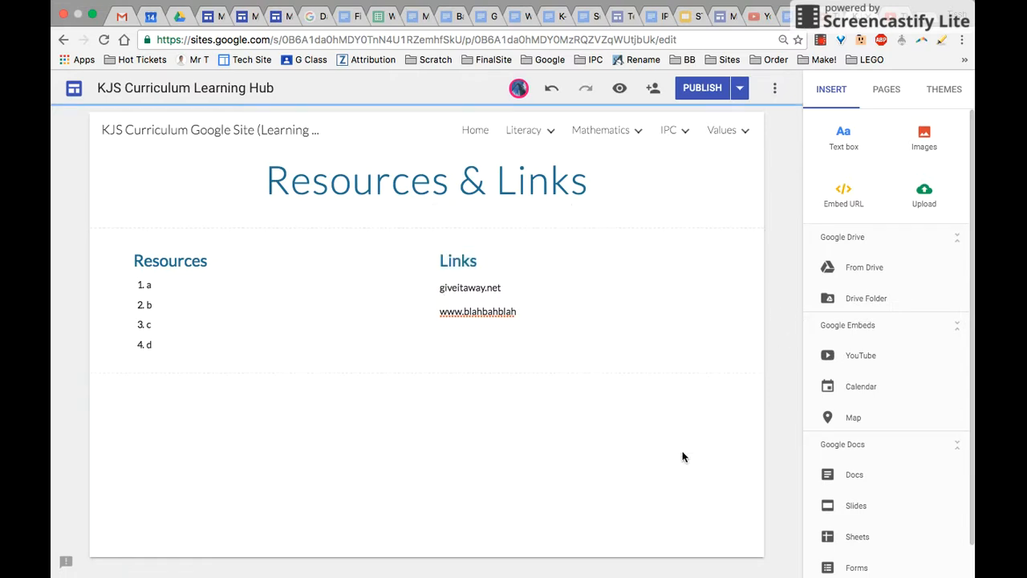